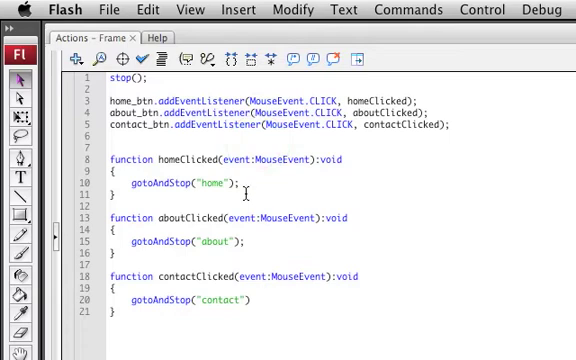
# - Run Test Movie to play the My Site page as Untitled-1.swf in the player window
pyautogui.click(255, 184)
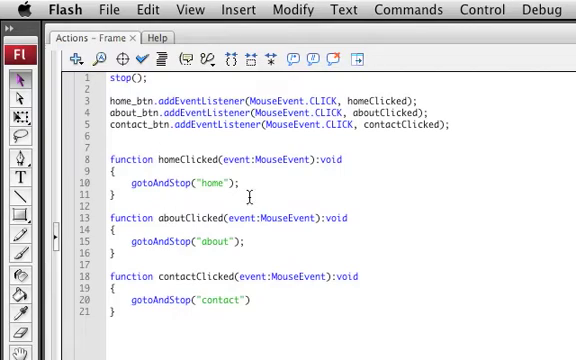
pyautogui.moveTo(186, 224)
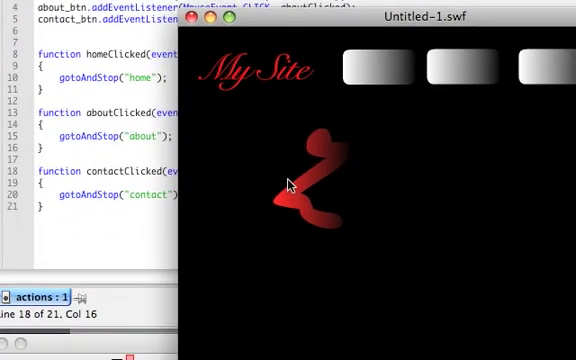
pyautogui.moveTo(497, 186)
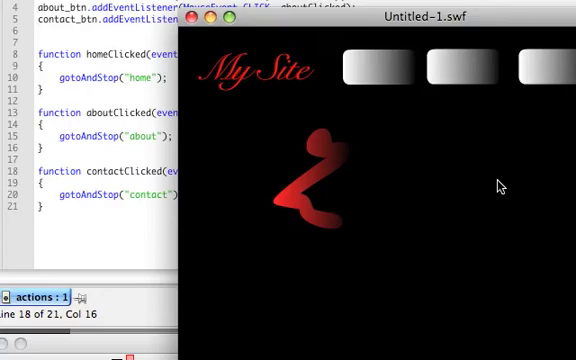